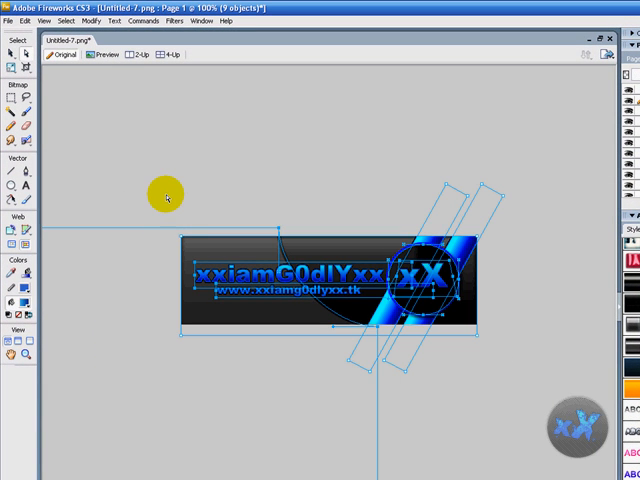
Deselect the reference banner and create a new 500×150 px transparent-canvas document.
left_click(528, 326)
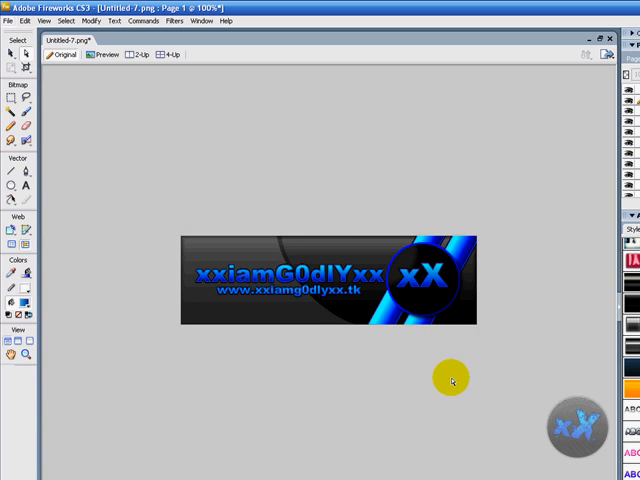
left_click(25, 21)
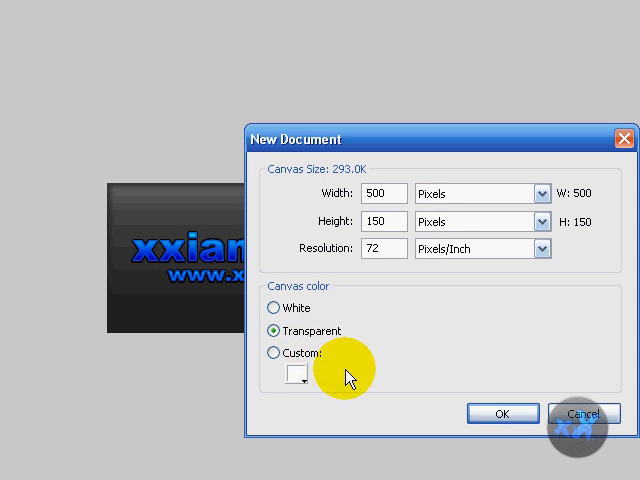
mouse_move(543, 435)
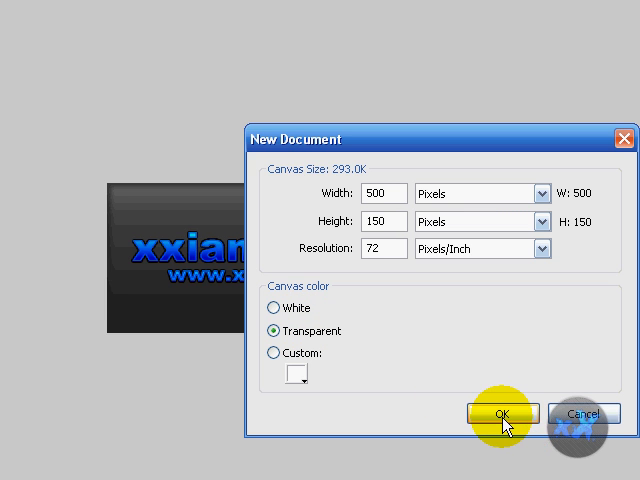
left_click(500, 414)
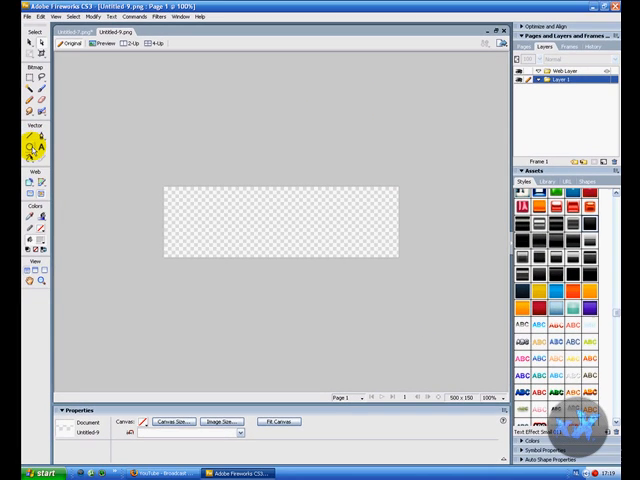
left_click(24, 143)
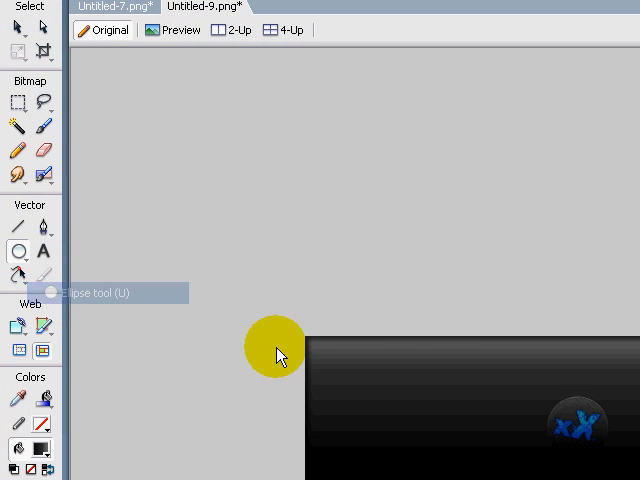
Draw a circle at the banner's left and give it a dark solid fill.
left_click_drag(280, 355, 435, 448)
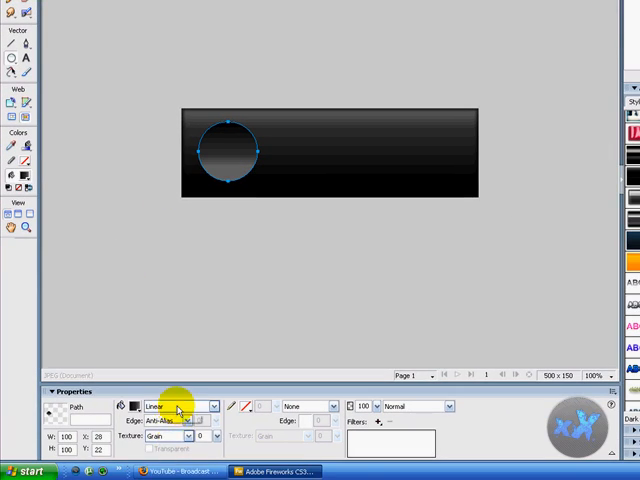
left_click(135, 406)
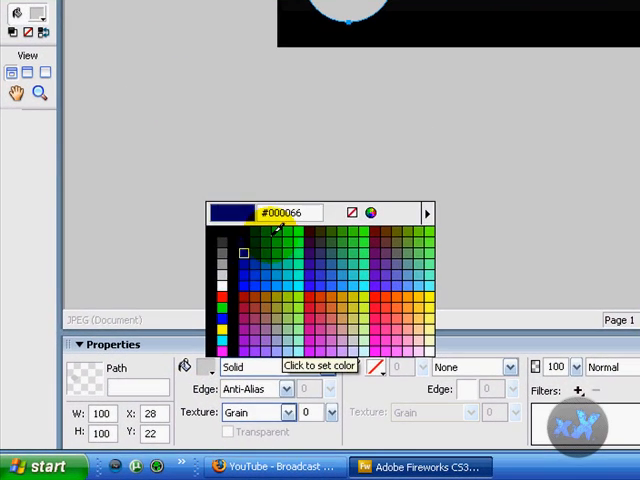
left_click(369, 212)
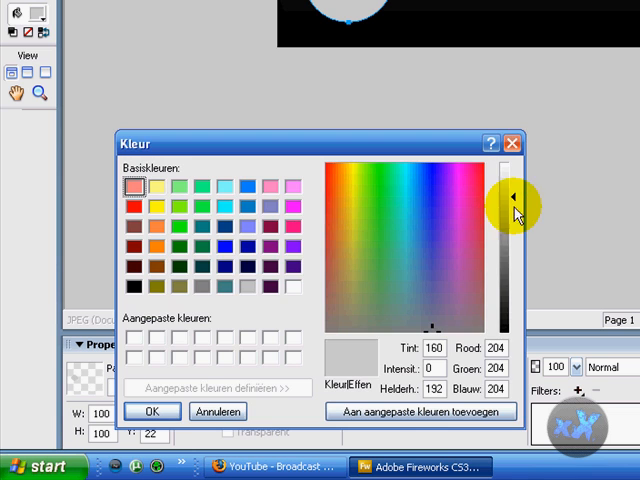
left_click_drag(510, 195, 510, 310)
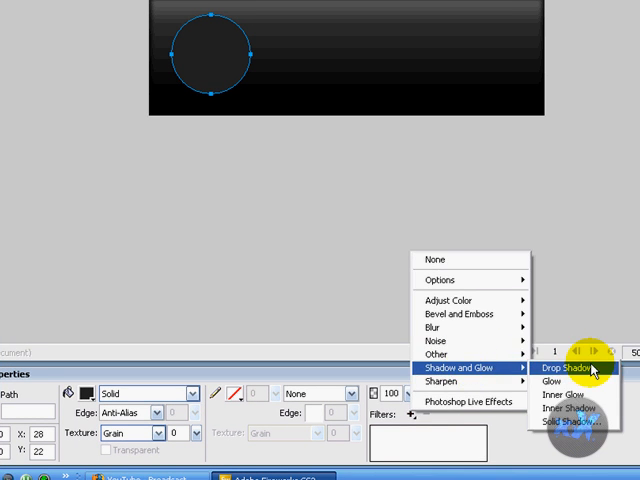
Add Drop Shadow and Inner Shadow filters to the dark circle.
left_click(565, 368)
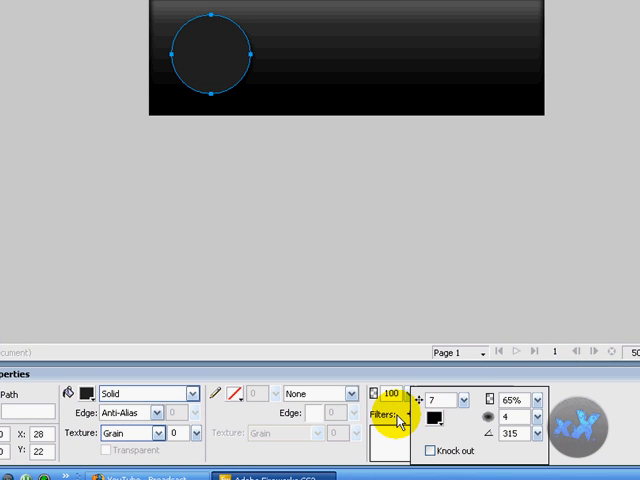
left_click(394, 416)
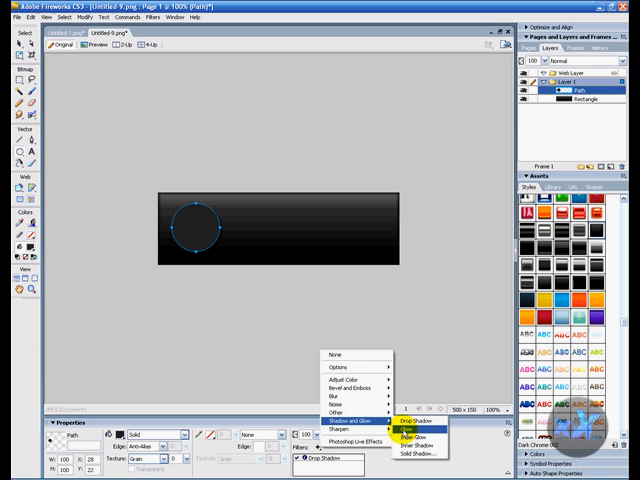
left_click(413, 423)
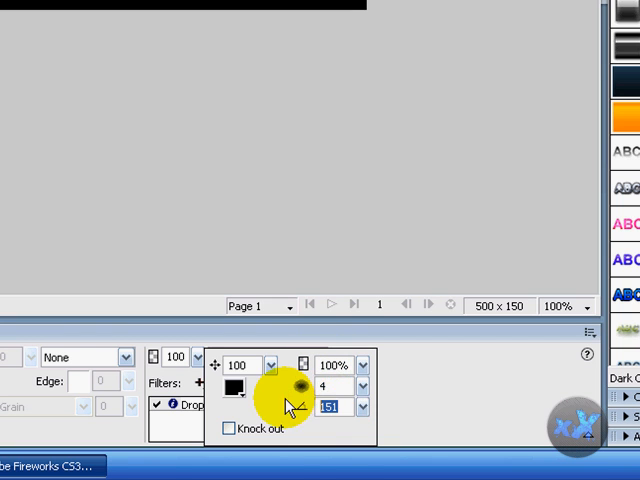
type("150")
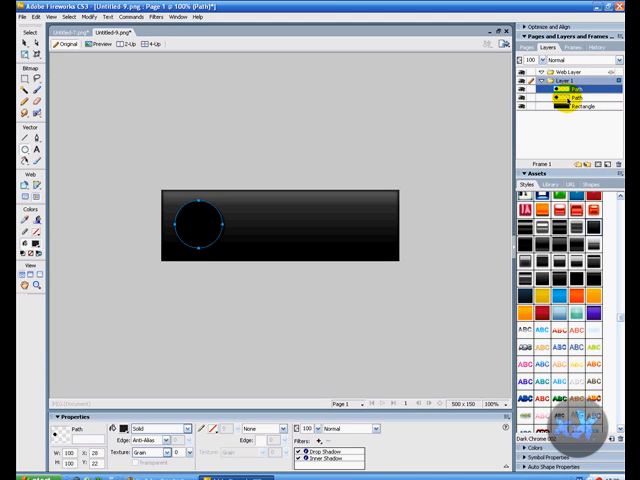
Disable the Inner Shadow filter on the top copy of the circle.
left_click(575, 99)
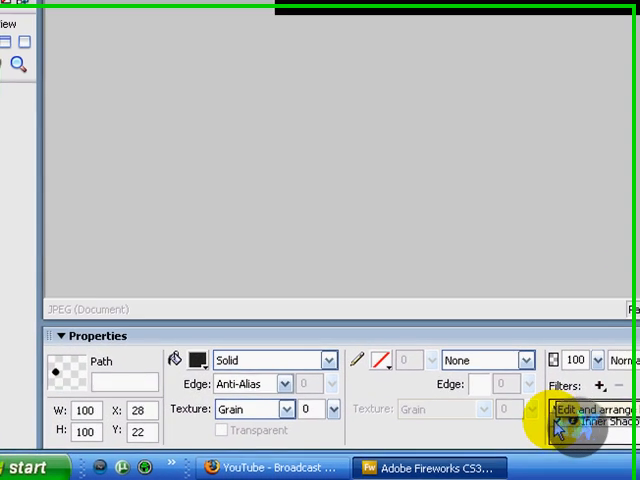
left_click(596, 384)
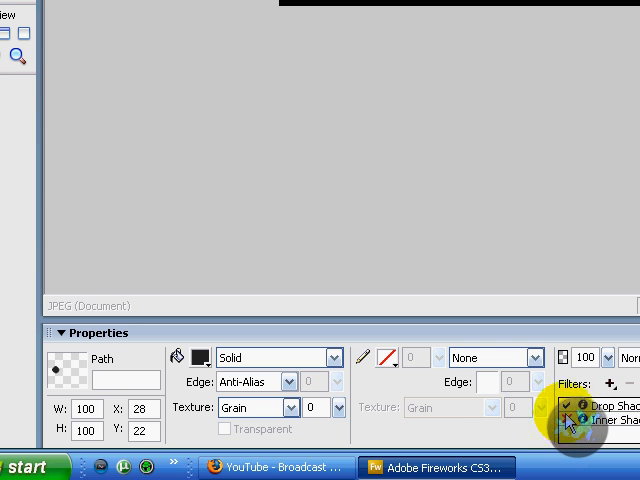
mouse_move(385, 360)
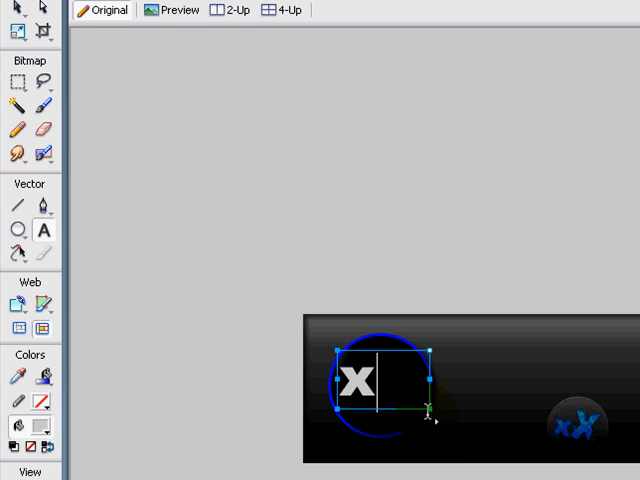
Add slanted 'Xx' text inside the circle and move the logo to the banner's right end.
type("x")
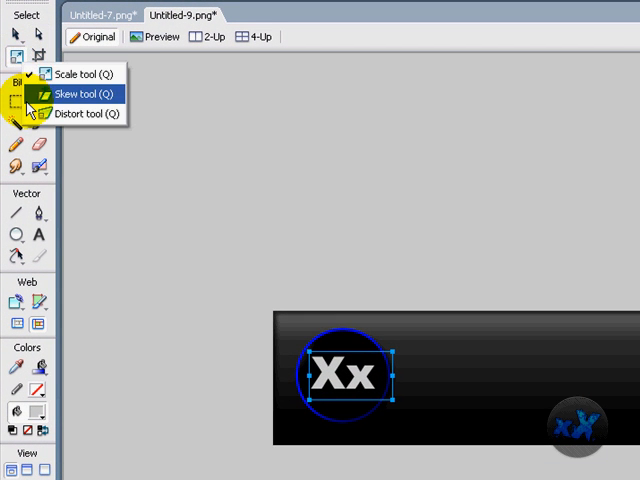
left_click(81, 93)
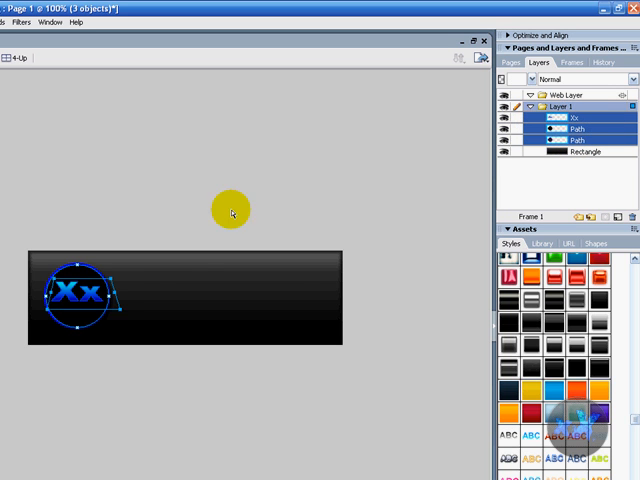
left_click_drag(75, 294, 293, 295)
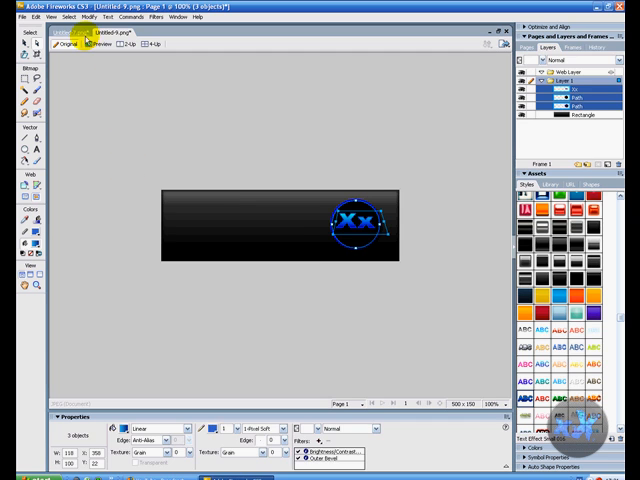
Draw two rotated blue gradient stripe rectangles and layer them behind the circle logo.
left_click(80, 38)
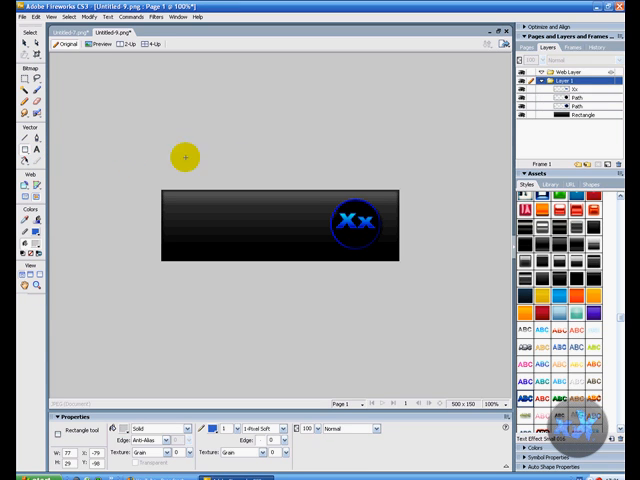
left_click(196, 158)
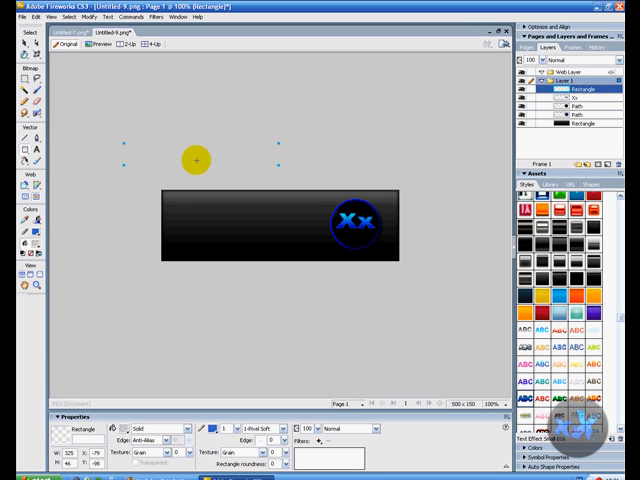
left_click_drag(197, 160, 292, 227)
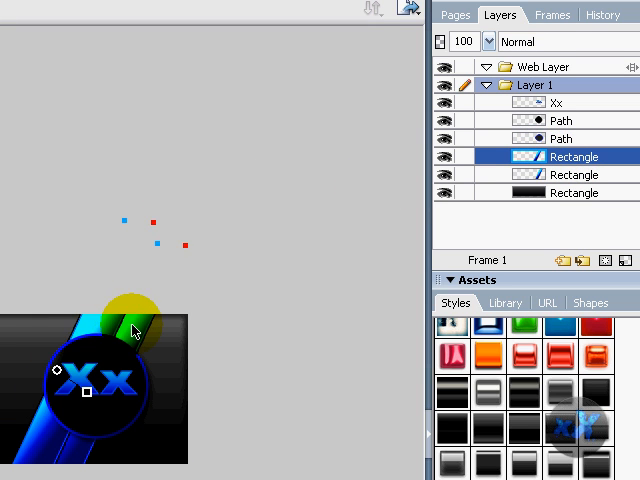
left_click(575, 174)
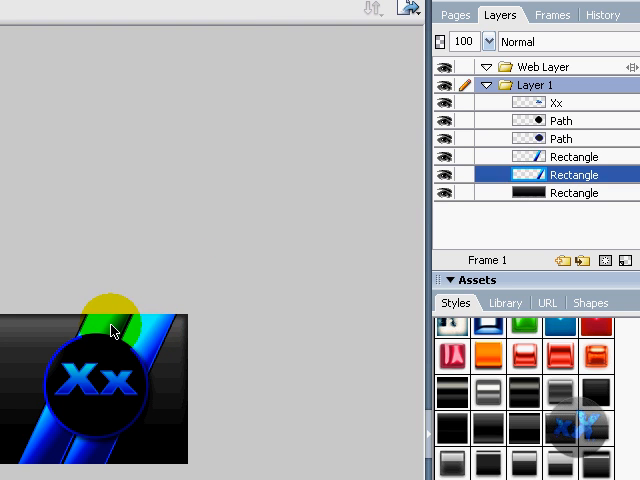
left_click(575, 156)
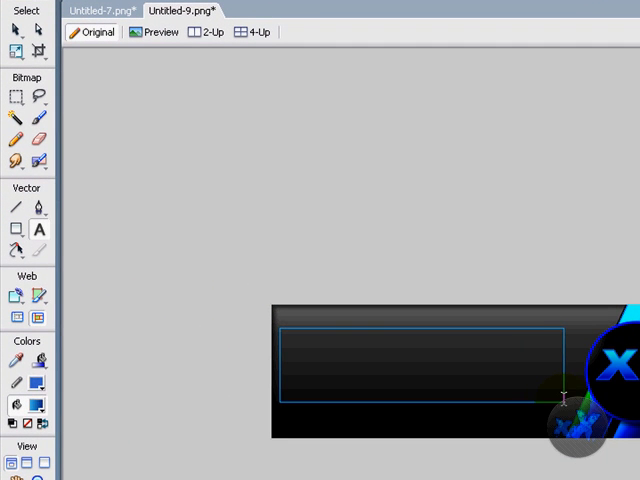
Type the blue name text 'xXiamG0DLYXx' on the banner.
type("xX")
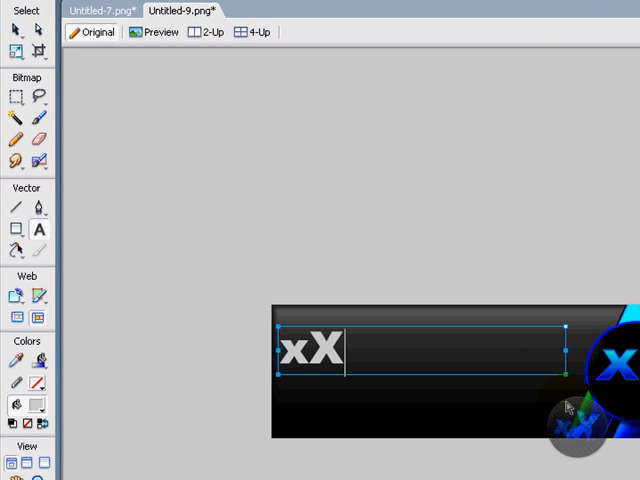
type("iam")
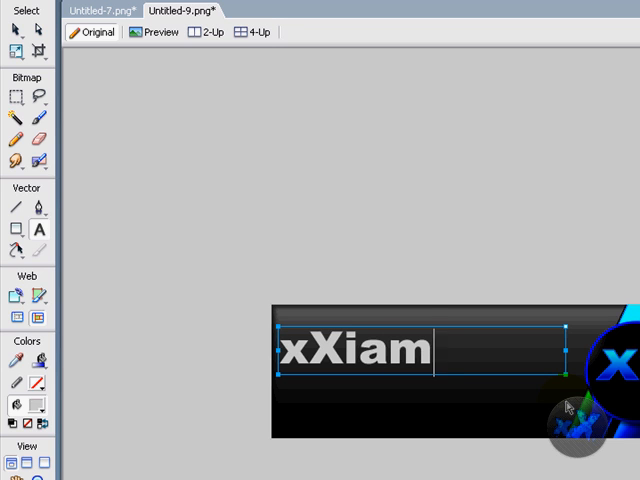
type("G0")
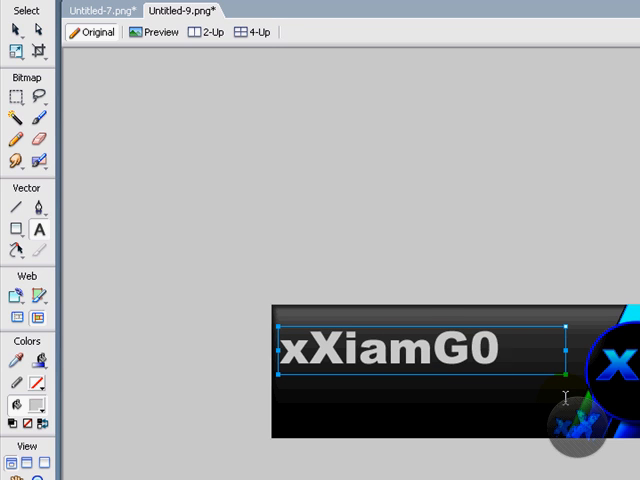
type("DLY")
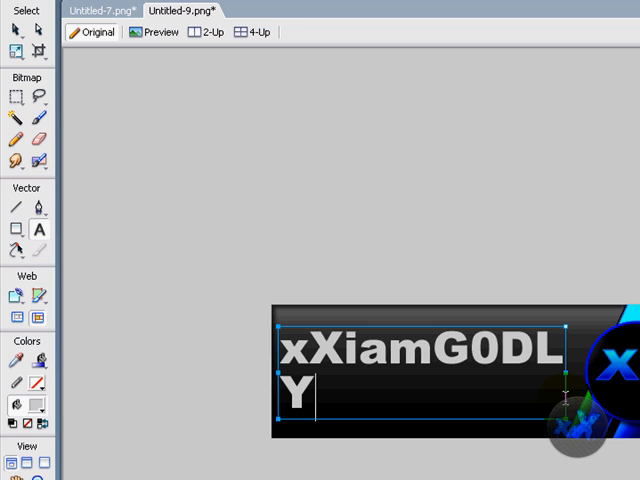
type("Xx")
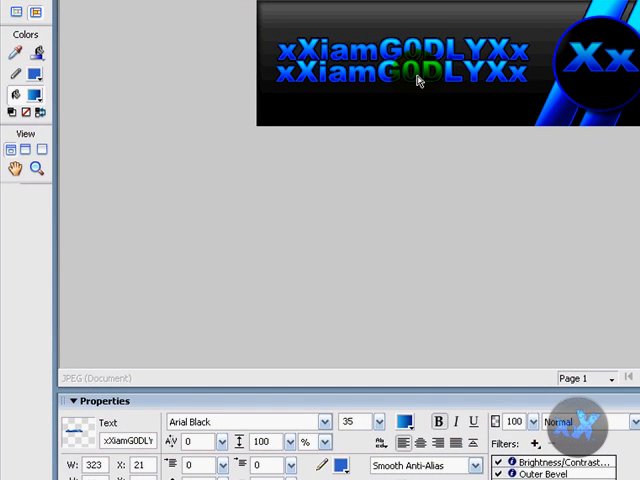
triple_click(340, 424)
type("20")
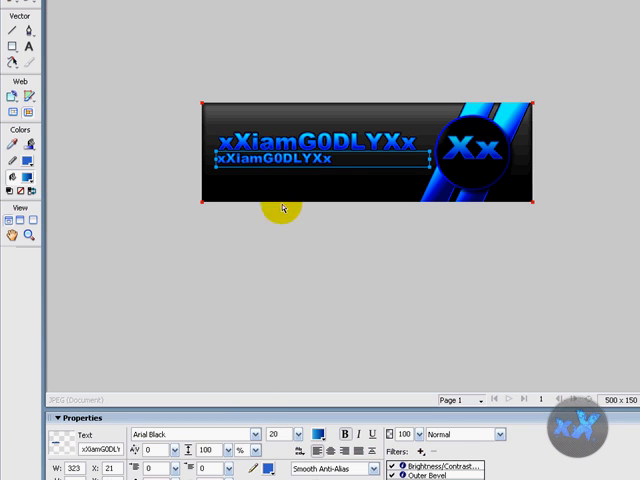
mouse_move(183, 137)
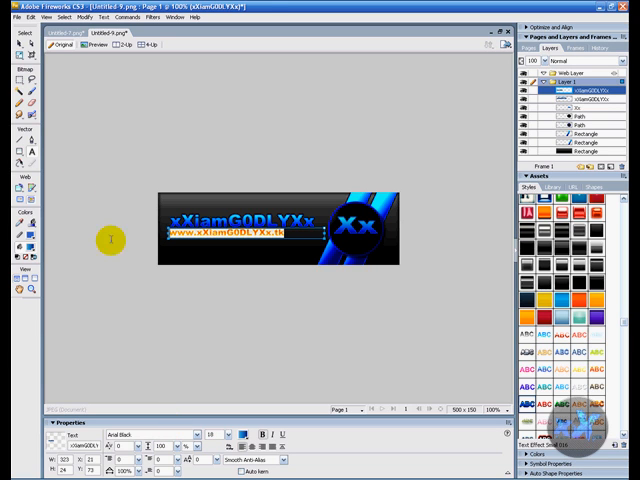
left_click(245, 231)
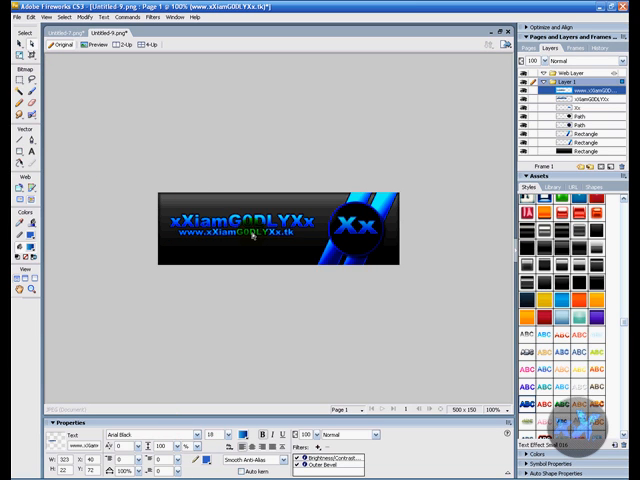
left_click(255, 235)
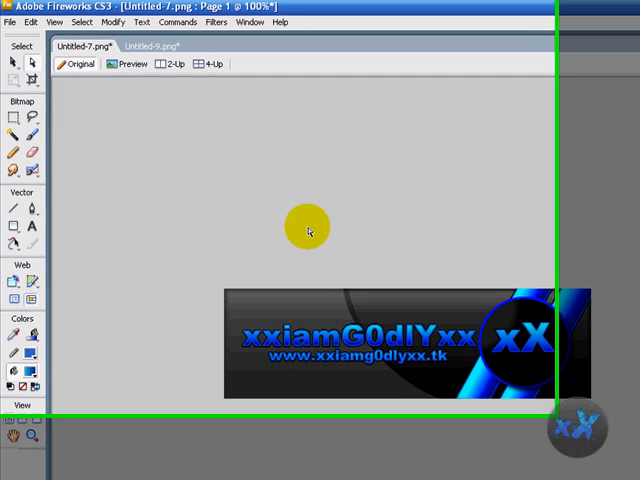
Draw a solid-filled Chamfer Rectangle auto shape over the banner's left portion.
left_click(165, 53)
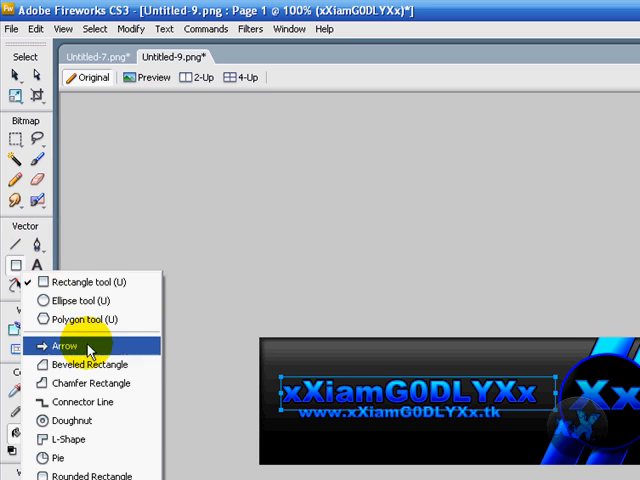
mouse_move(85, 383)
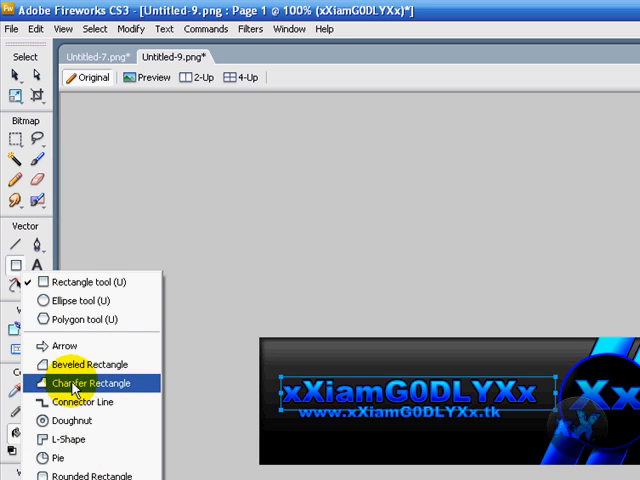
left_click(89, 383)
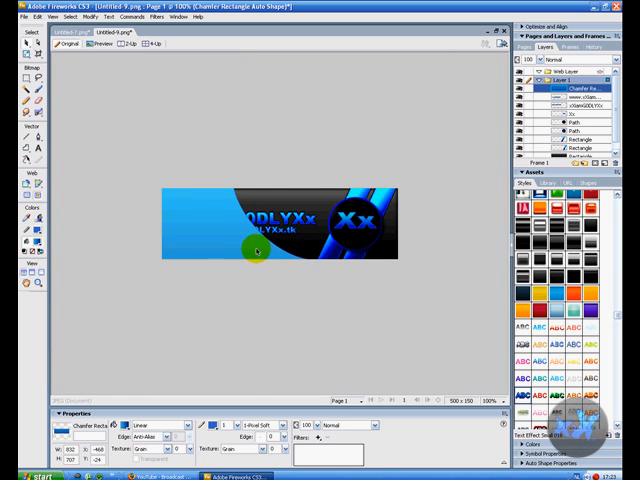
left_click(152, 424)
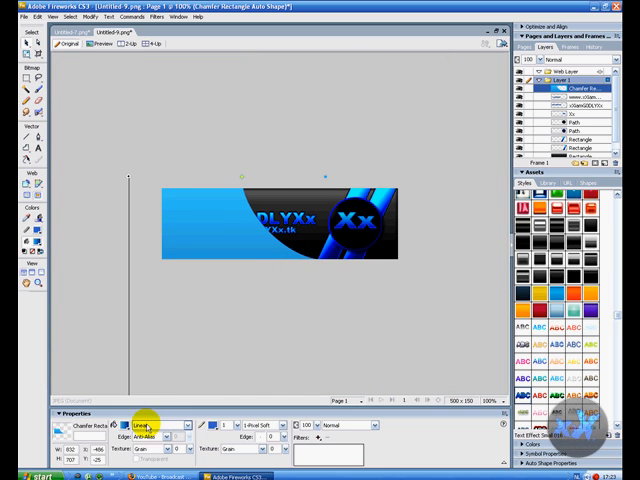
left_click(150, 425)
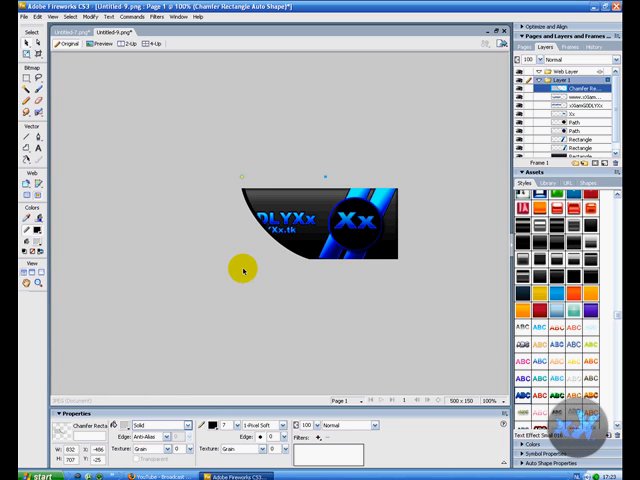
left_click(572, 95)
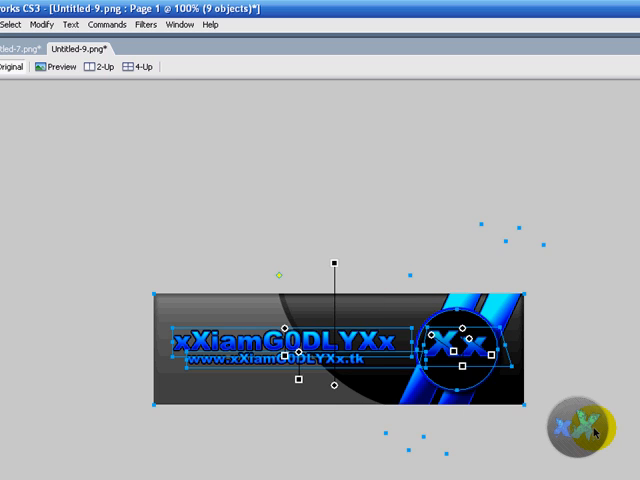
Lower the chamfer shape's opacity, place it beneath the text, and select all objects.
left_click(253, 406)
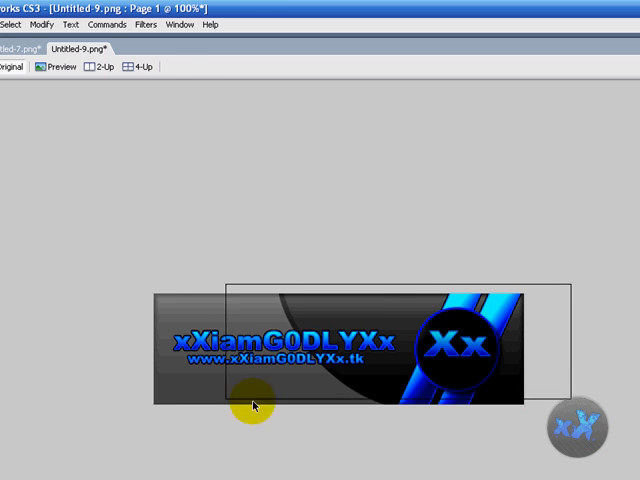
left_click(340, 350)
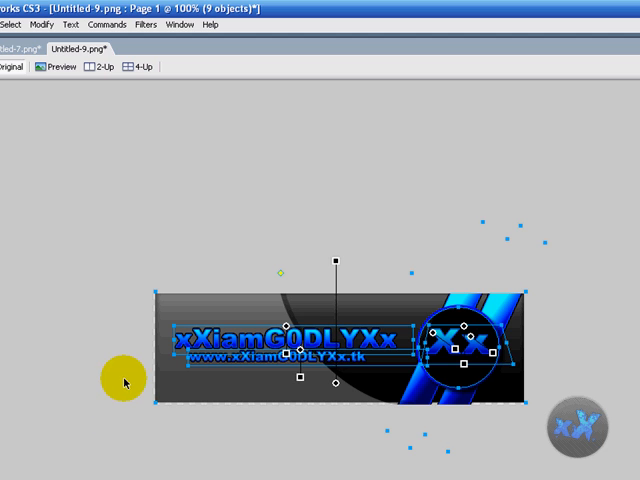
left_click_drag(125, 380, 245, 378)
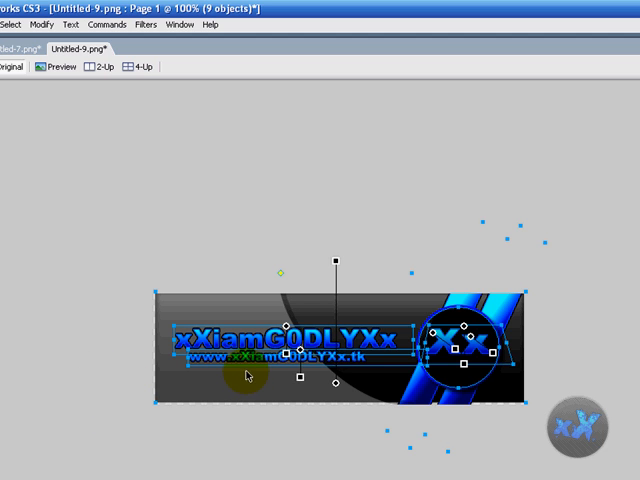